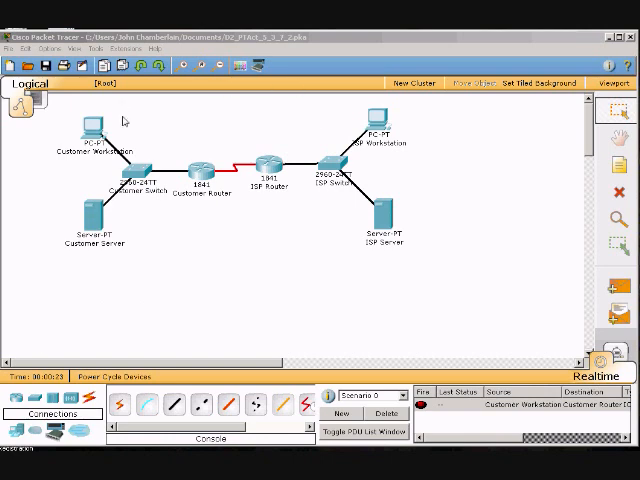
mouse_move(180, 158)
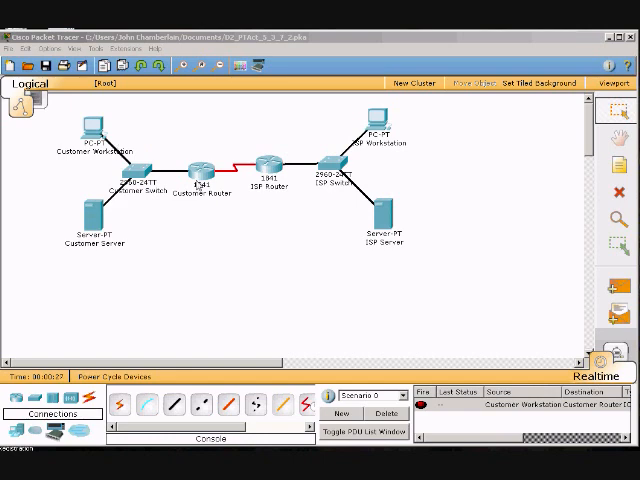
mouse_move(124, 404)
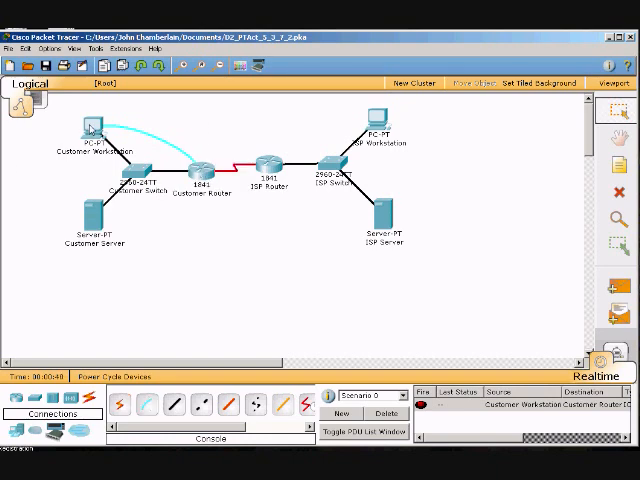
Step: From the Customer Workstation's Desktop, start a Terminal session to the router console
double_click(92, 128)
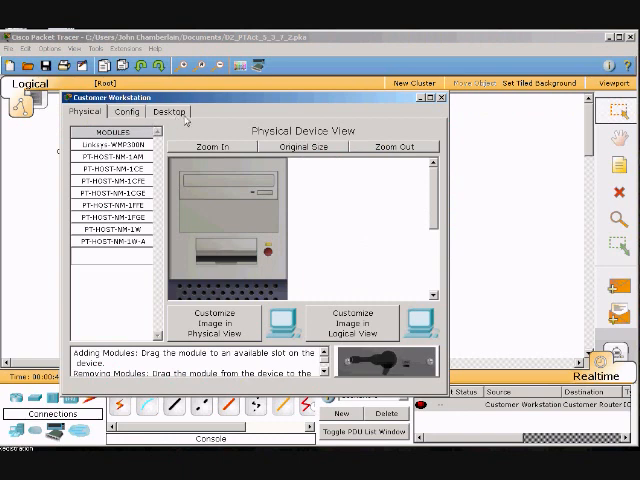
mouse_move(186, 118)
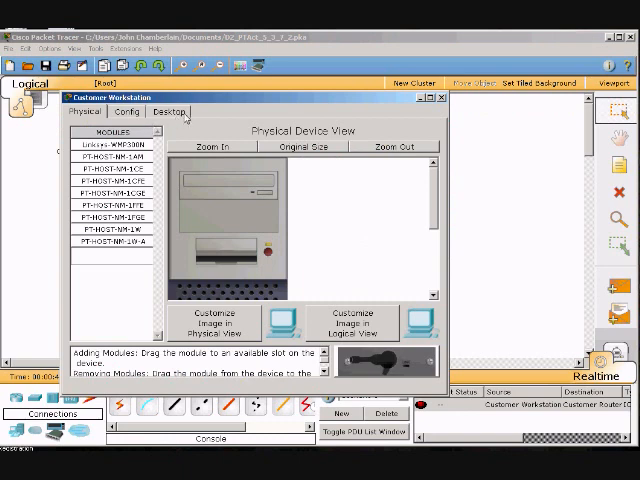
click(168, 112)
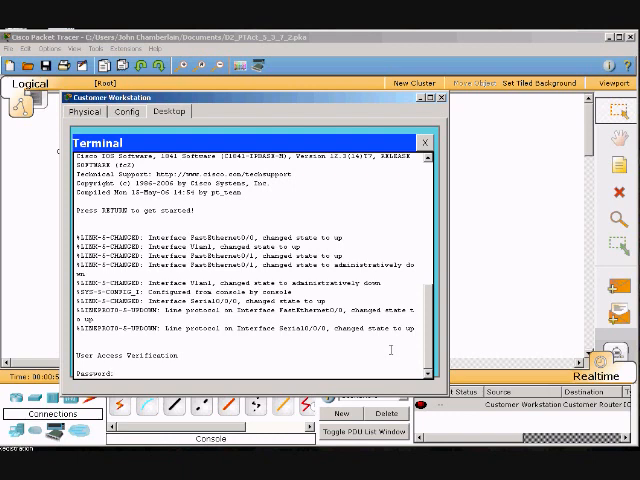
Step: Log in past the console password to CustomerRouter# and begin the configure command
key(enter)
text(en)
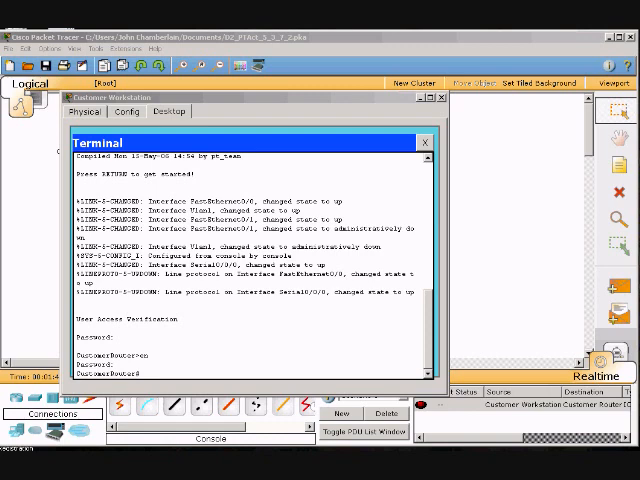
mouse_move(622, 234)
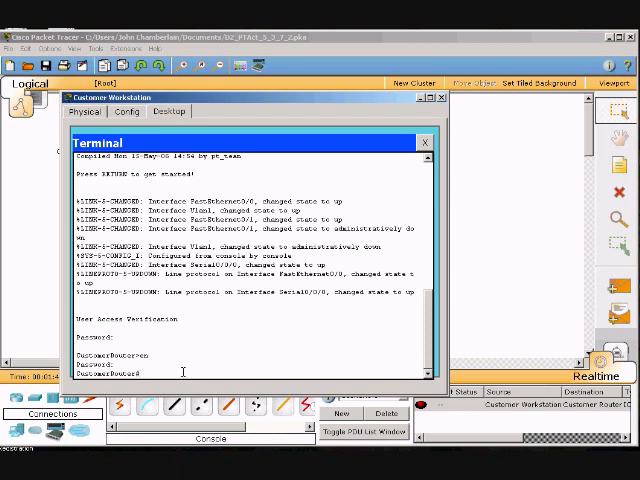
text(config)
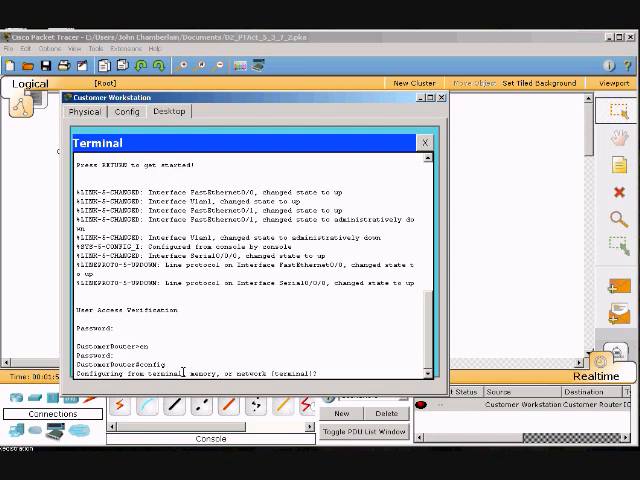
Step: Enter global config from terminal and exclude a 192.168.1.x DHCP address range
key(Return)
text(ip)
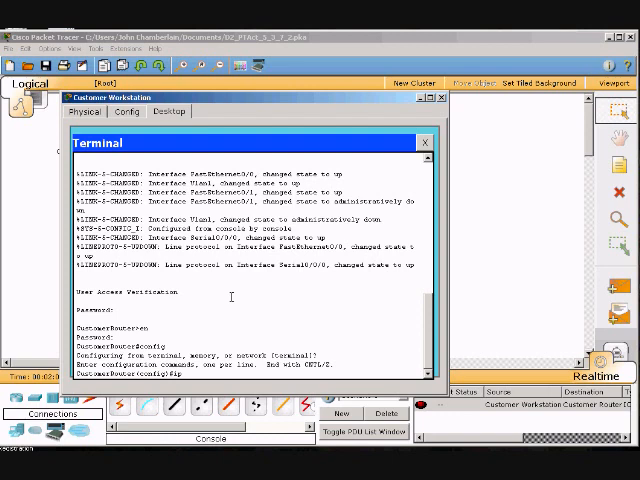
text(dhcp exclu)
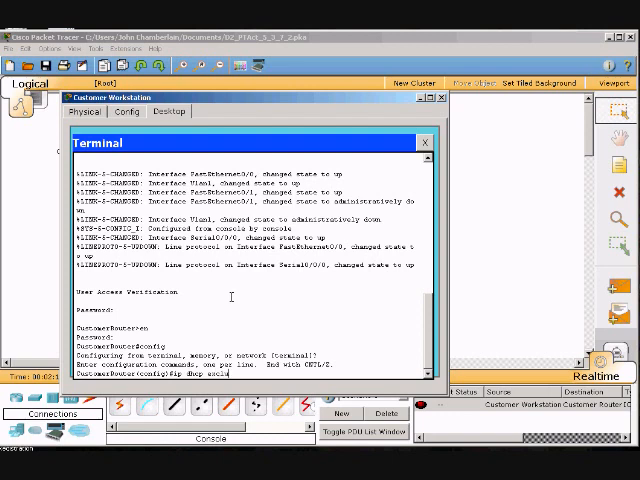
text(ded-address)
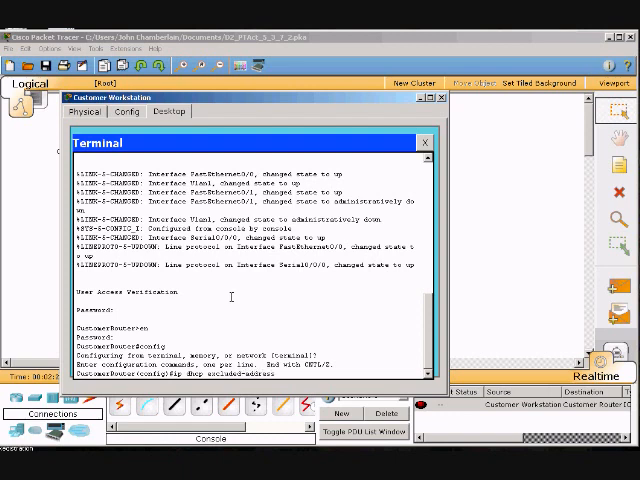
text(192.)
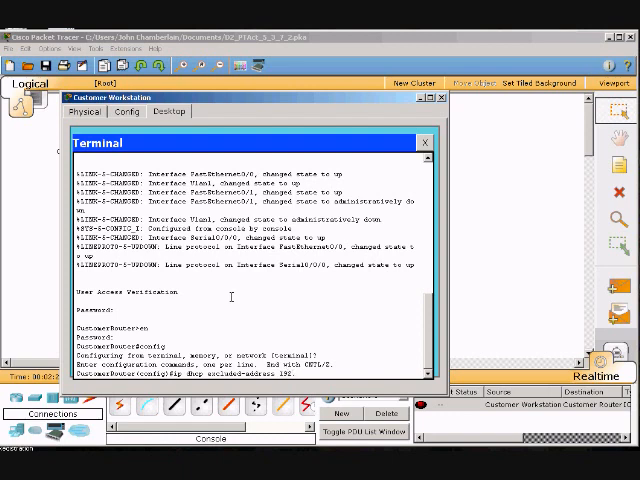
text(168.)
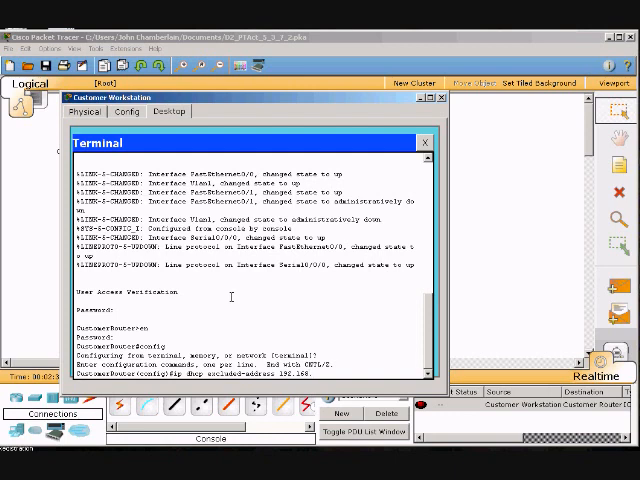
text(1.)
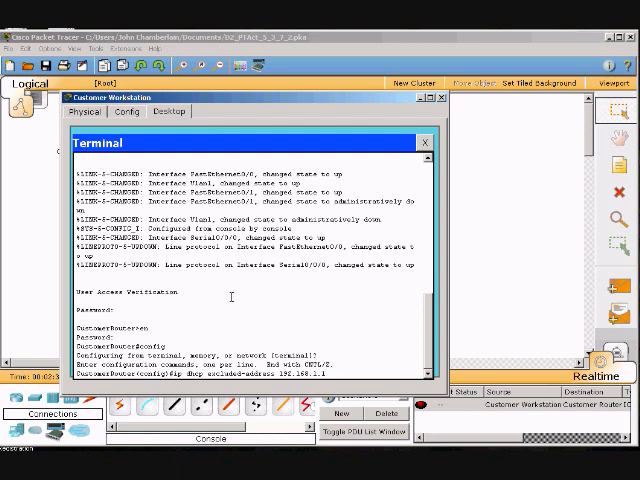
text(192)
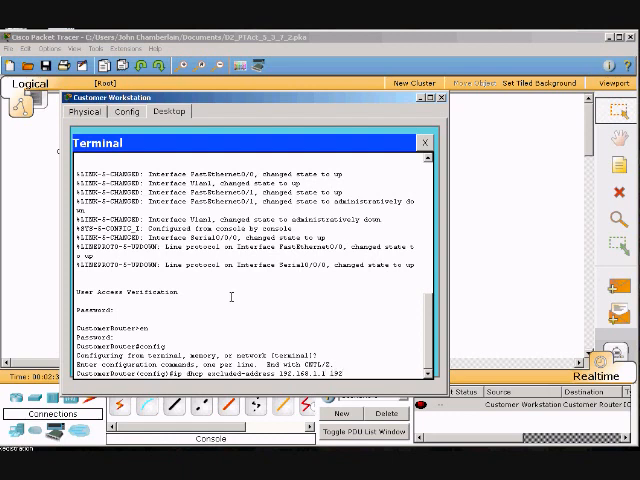
text(.168.1.49)
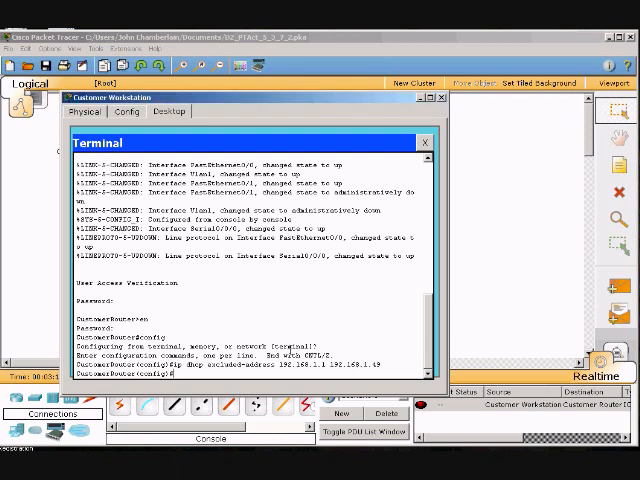
Step: Create a DHCP pool with the ip dhcp pool command and a pool name
text(ip)
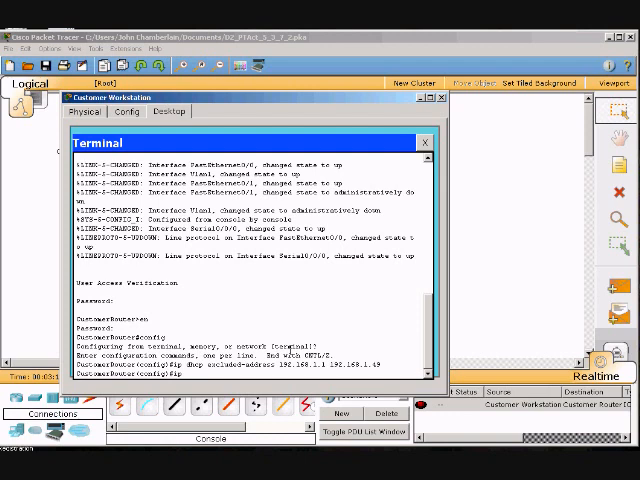
text(dhc)
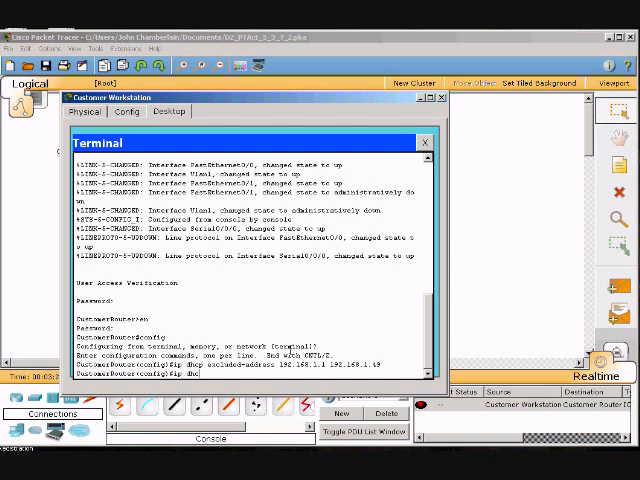
text(p p)
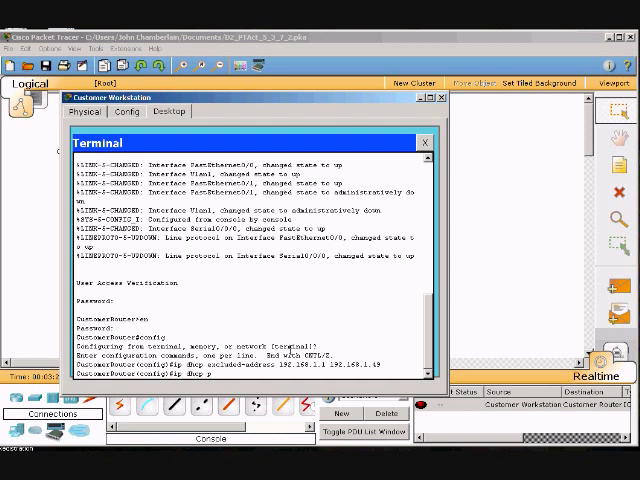
text(ool)
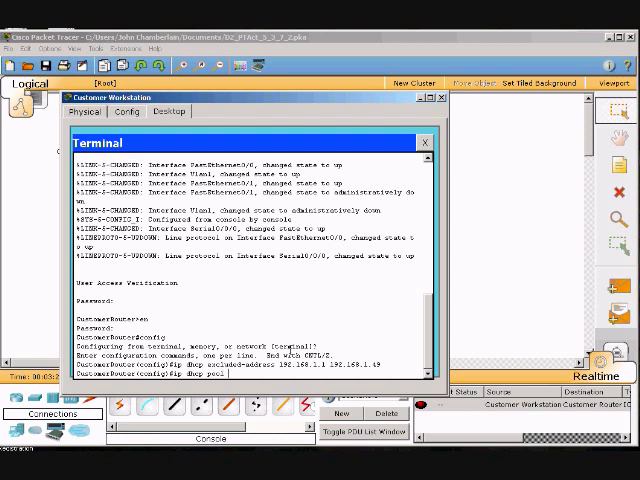
text(p)
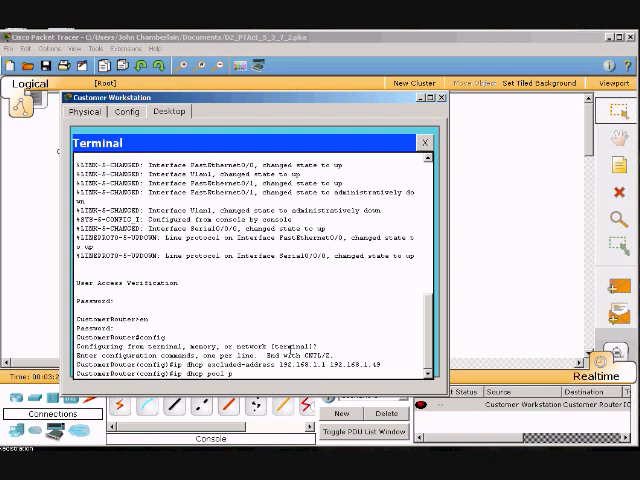
text(pool1)
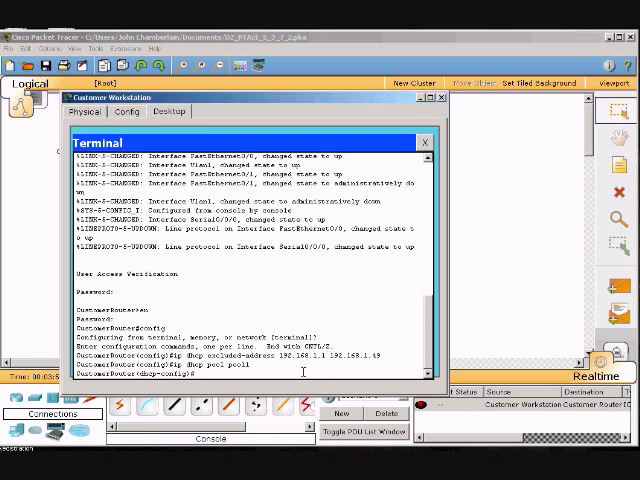
Step: Set the pool's network to 192.168.1.0 with mask 255.255.255.0
text(no)
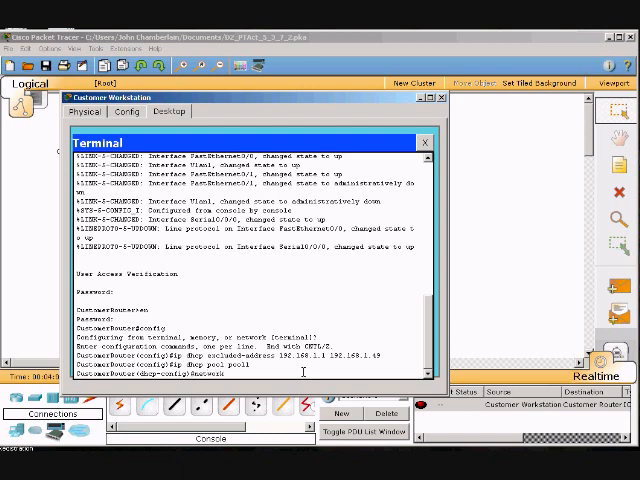
text(192.1)
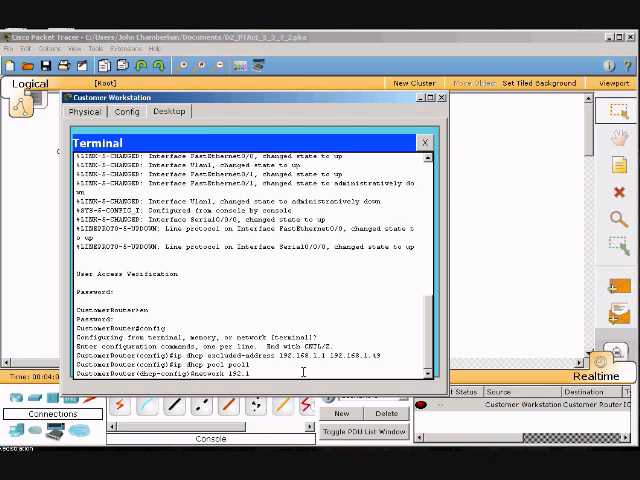
text(68.1.0)
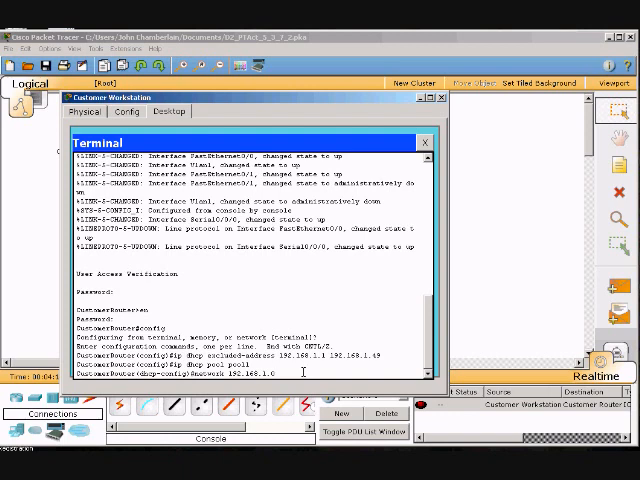
text(255)
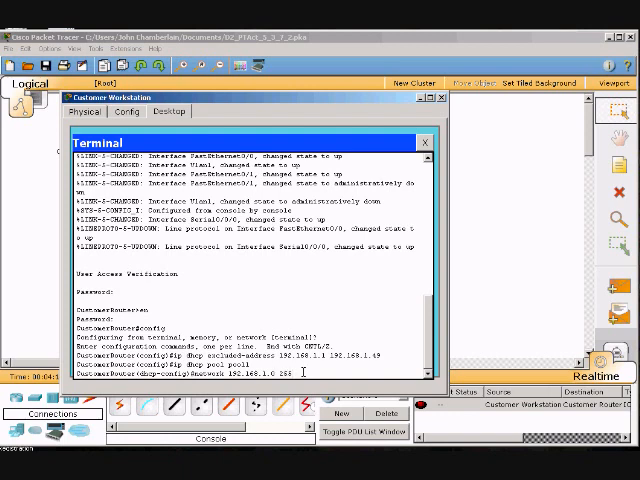
text(255.25)
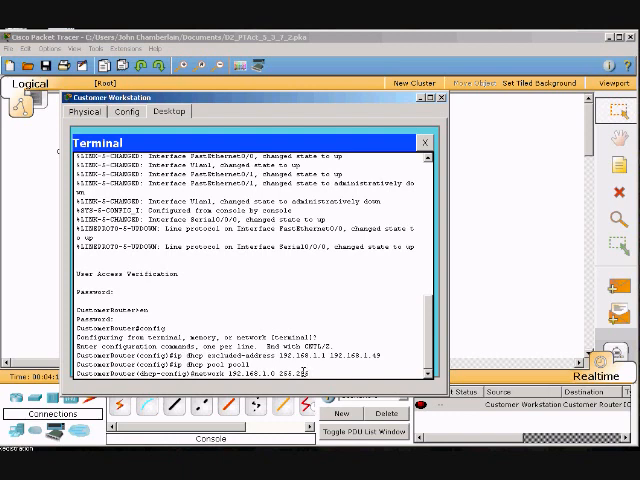
text(255.0)
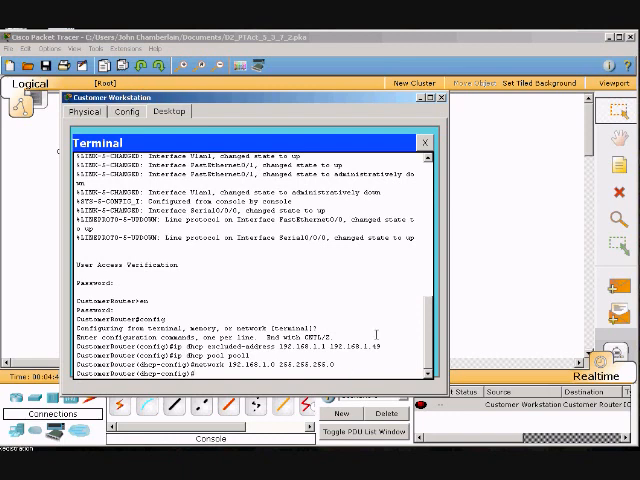
Step: Add dns-server 192.168.1.10 to the DHCP pool
text(dns-server)
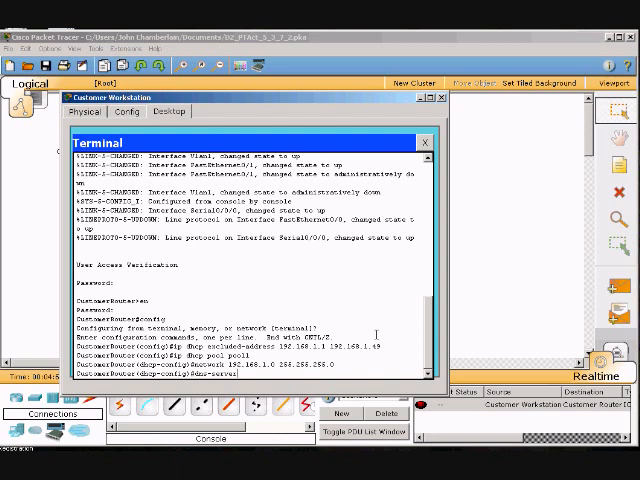
text(192.168.)
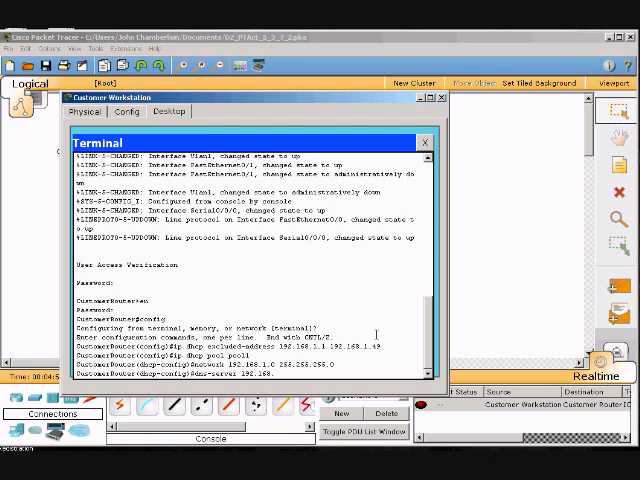
text(1.10)
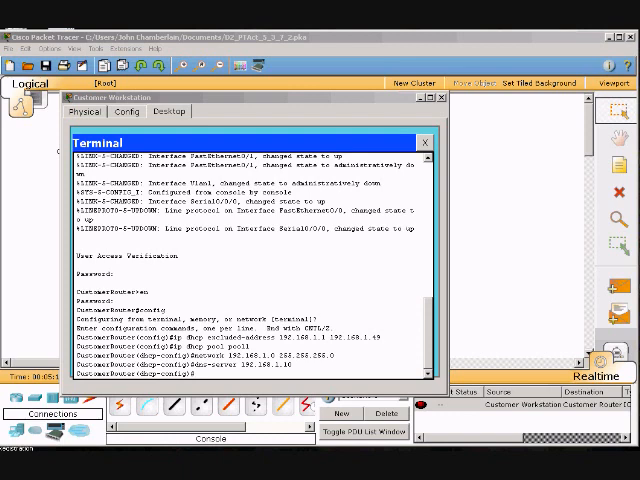
mouse_move(590, 246)
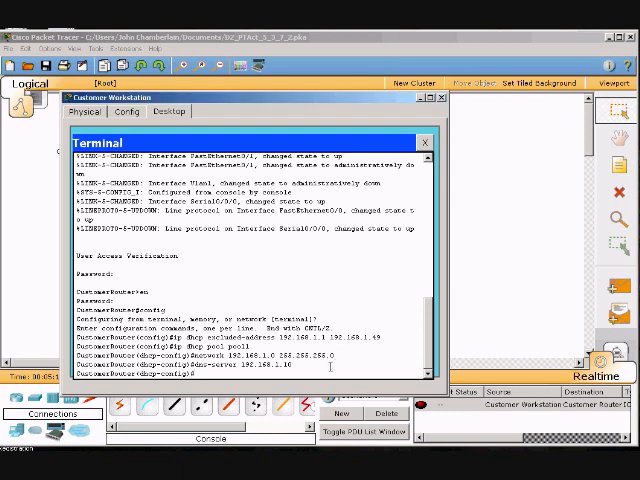
Step: Add default-router 192.168.1.1 to the DHCP pool
text(dn)
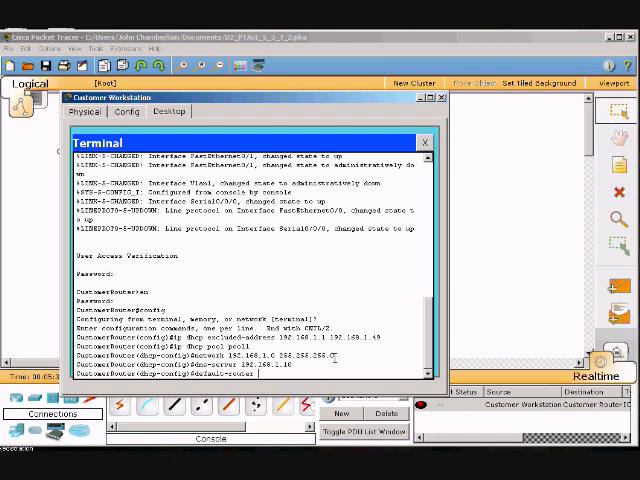
text(192.168.1.)
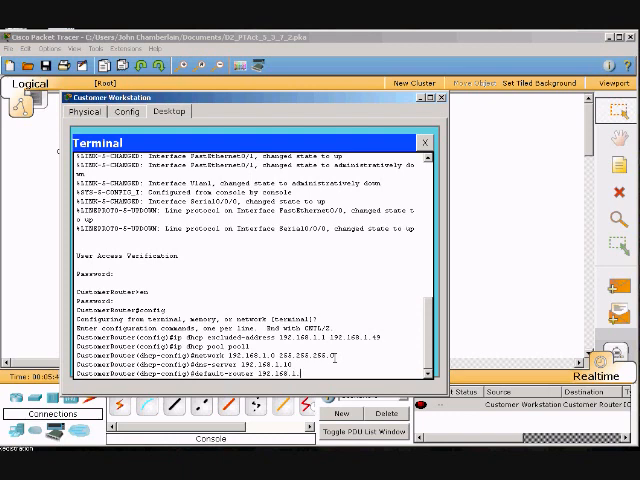
text(1)
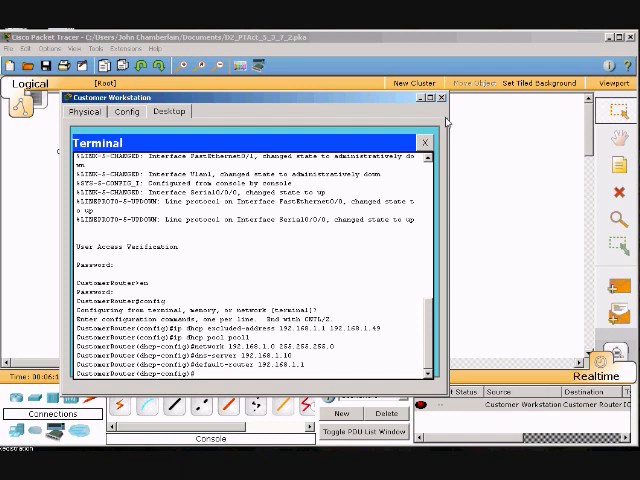
Step: In the workstation's Command Prompt, release its address with ipconfig /release
click(424, 140)
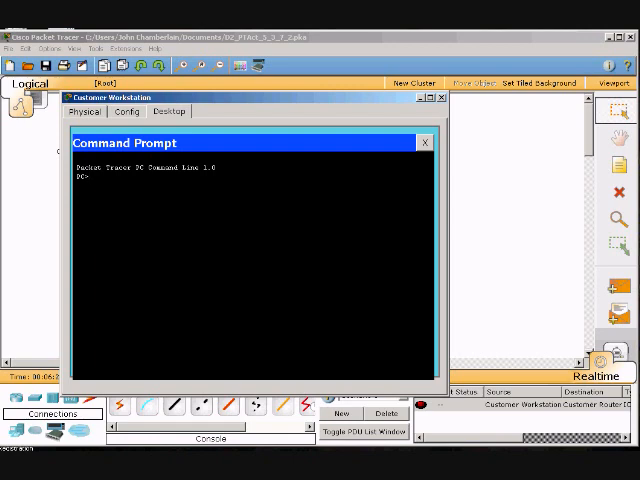
text(ip)
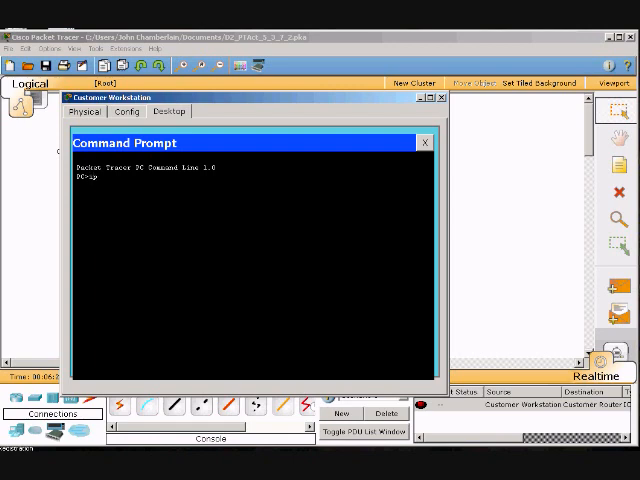
text(ipconfig/release)
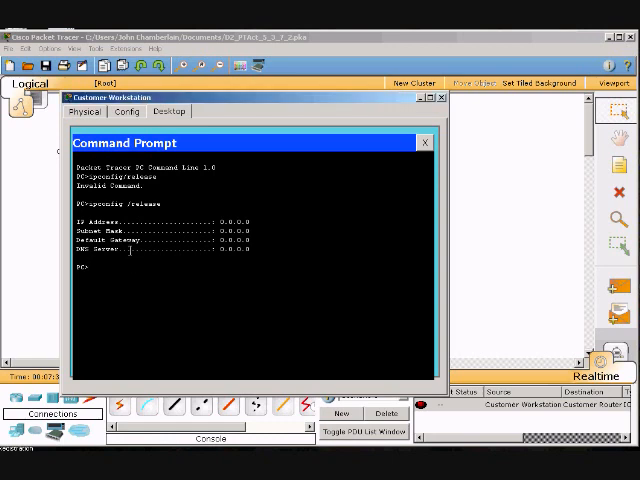
Step: Renew the workstation's address with ipconfig /renew to get a 192.168.1 lease
text(ipconfig)
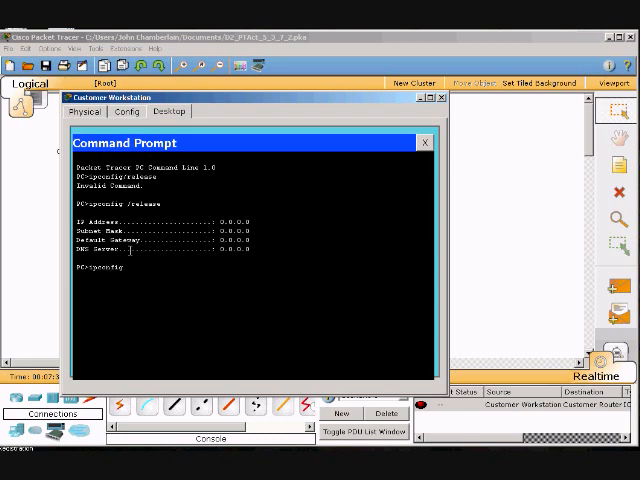
text(/)
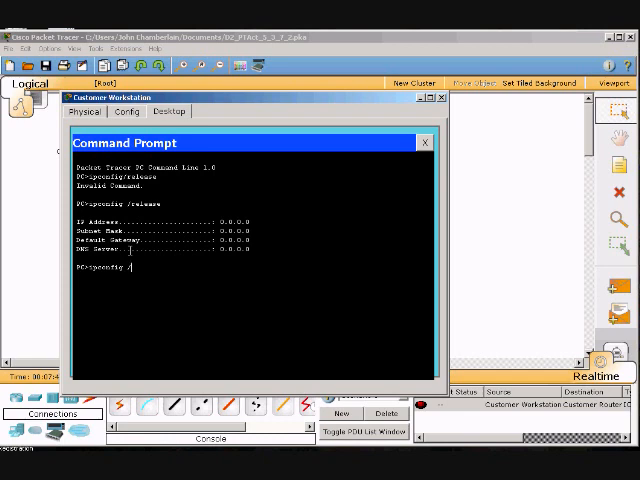
text(enew)
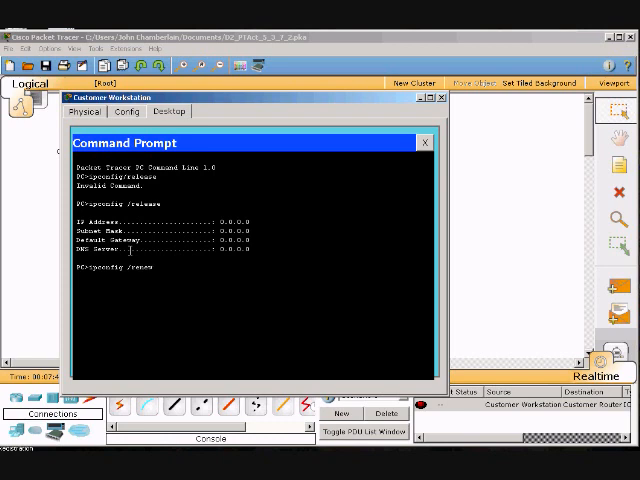
key(enter)
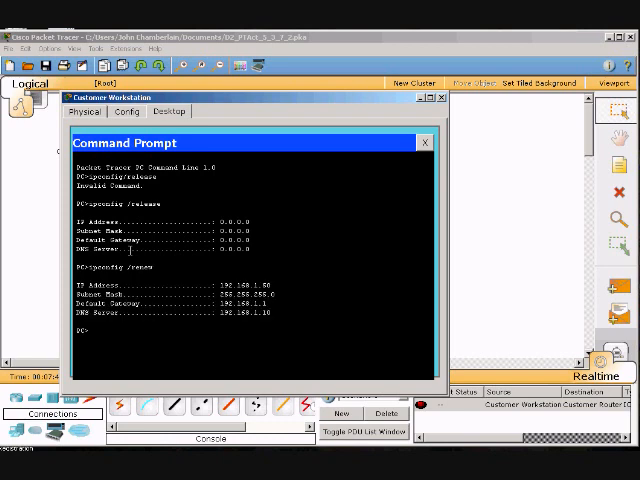